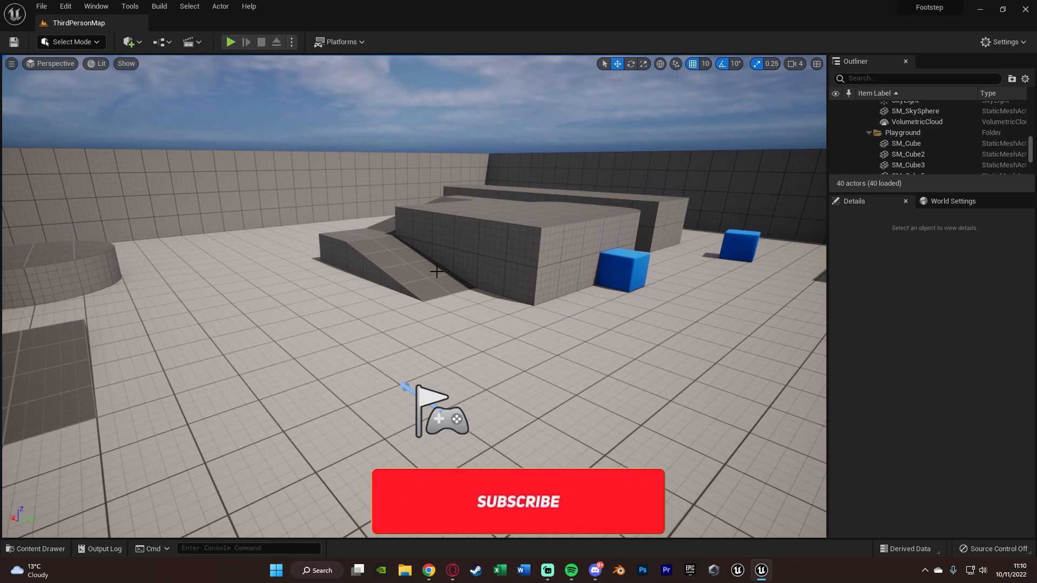
- Test-play the level, then add a Sound Cue beside the seven dirt footstep sounds
{"action": "left_click", "coordinate": [518, 501]}
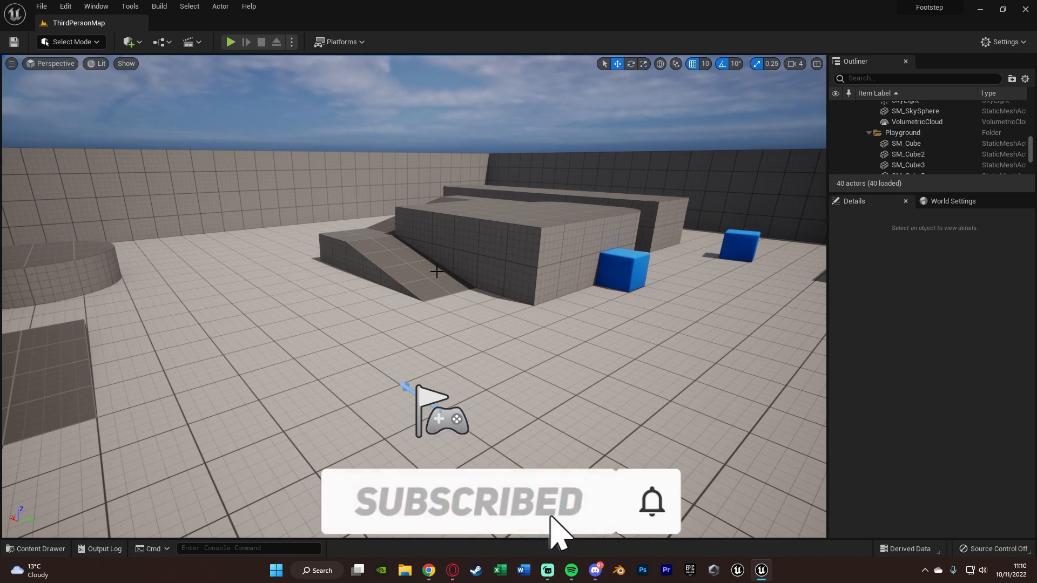
{"action": "mouse_move", "coordinate": [256, 70]}
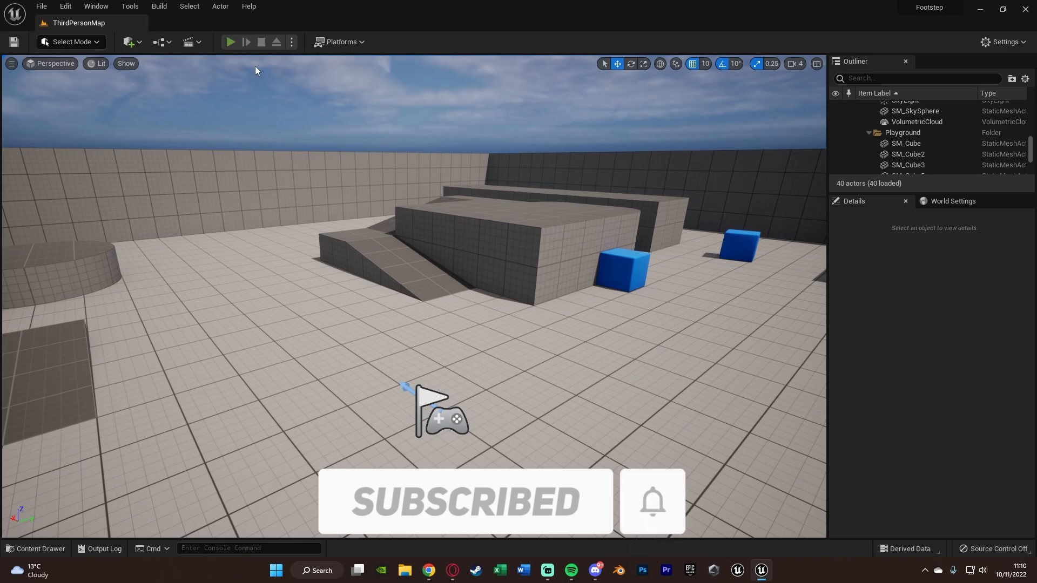
{"action": "left_click", "coordinate": [230, 42]}
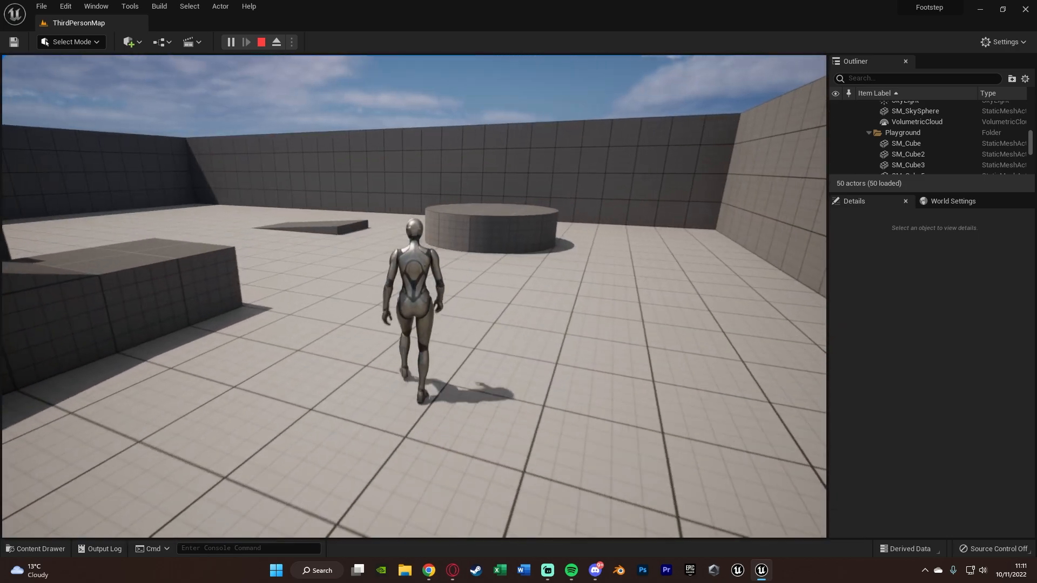
{"action": "left_click", "coordinate": [260, 41]}
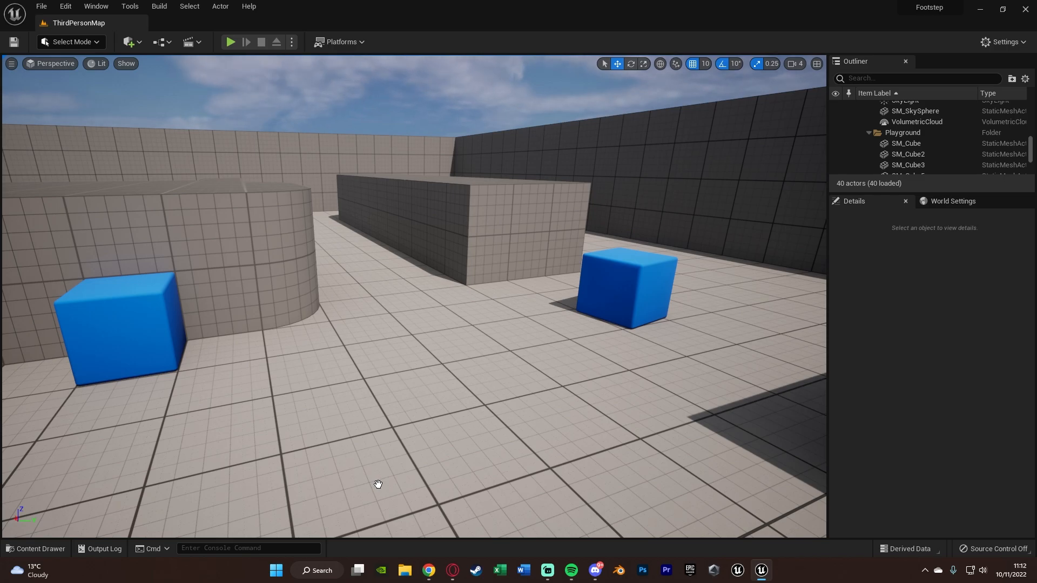
{"action": "left_click", "coordinate": [36, 552]}
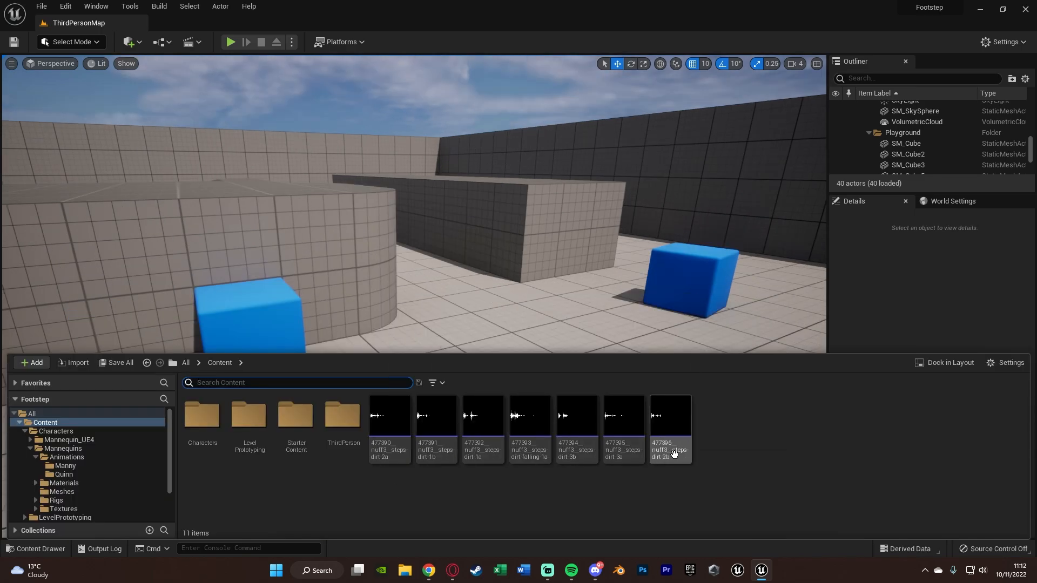
{"action": "mouse_move", "coordinate": [483, 415]}
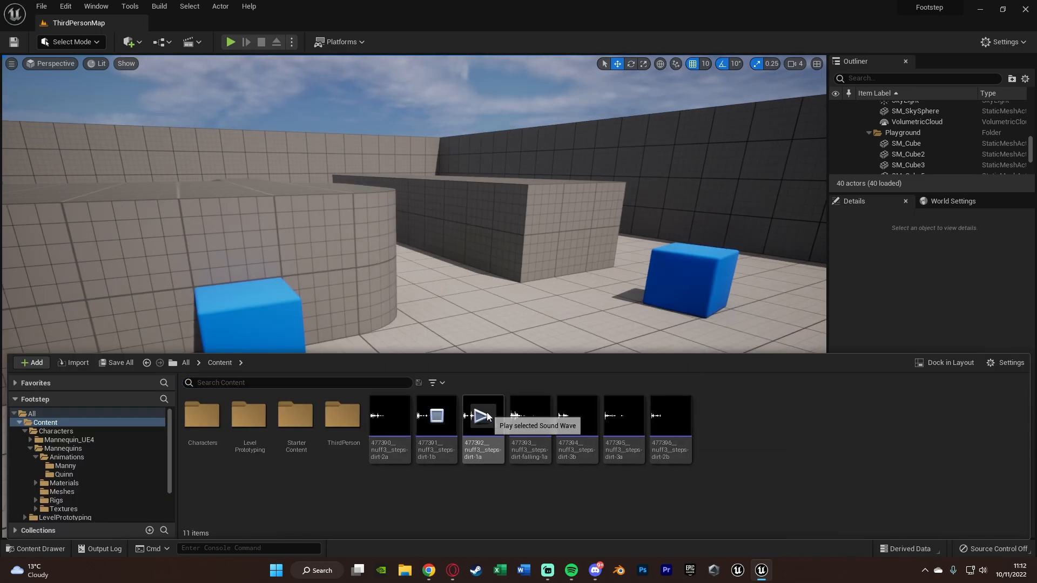
{"action": "mouse_move", "coordinate": [669, 416]}
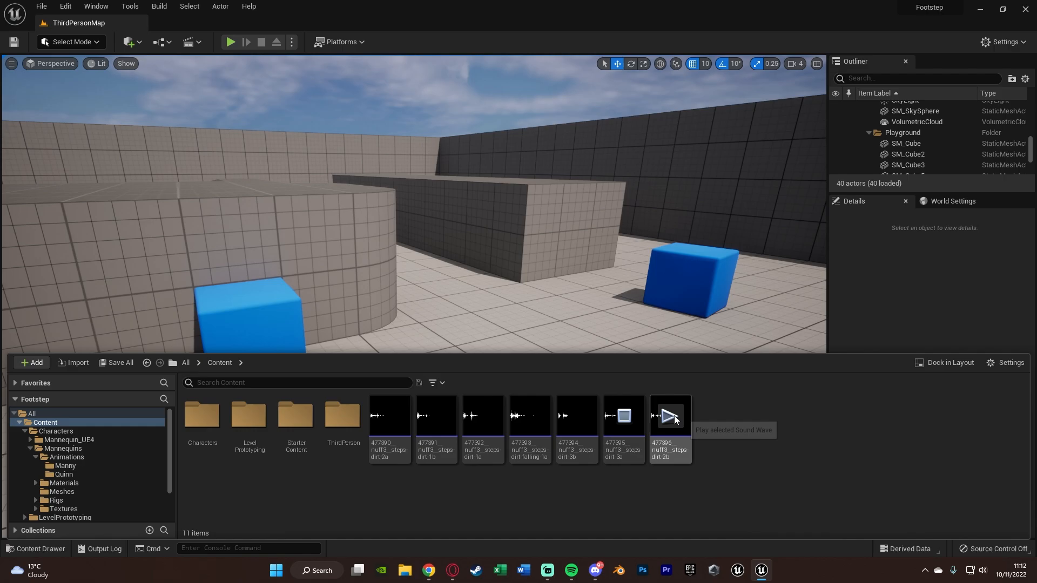
{"action": "mouse_move", "coordinate": [651, 507]}
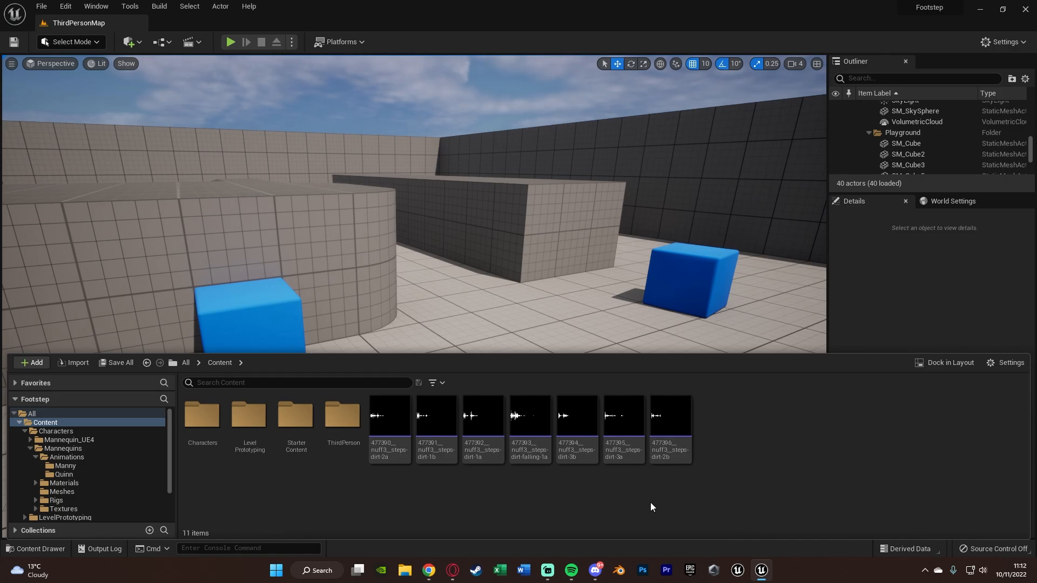
{"action": "mouse_move", "coordinate": [593, 496]}
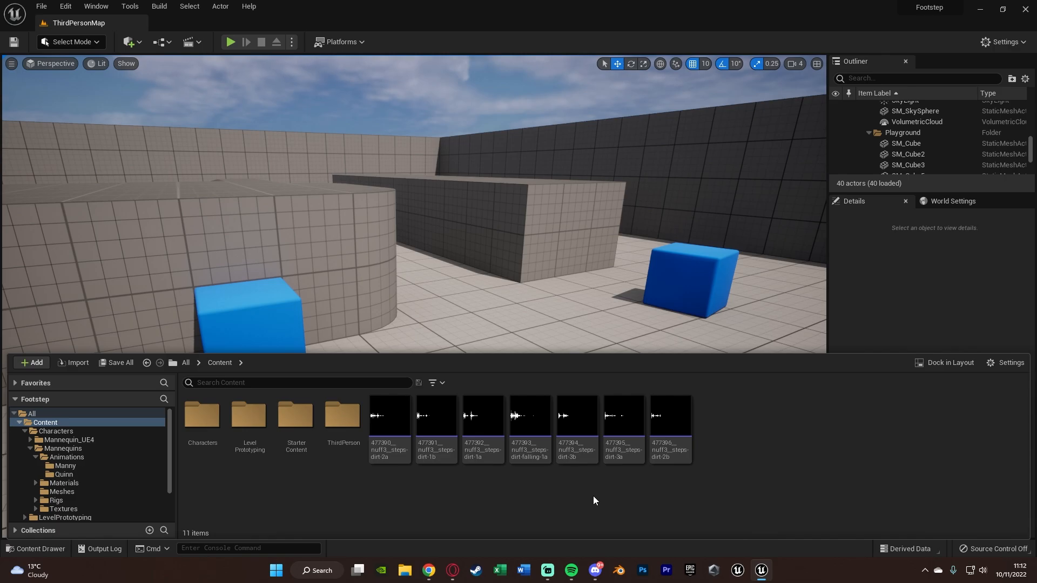
{"action": "left_click", "coordinate": [32, 362]}
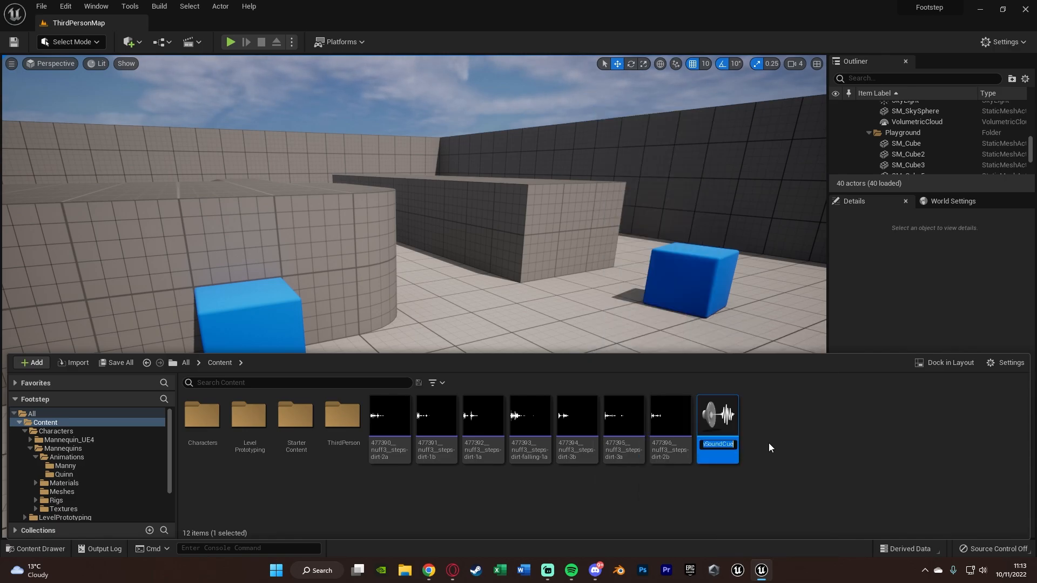
- Name the cue FootstepCue, wire a wave player into a Random node, and add inputs
{"action": "type", "text": "Footstep"}
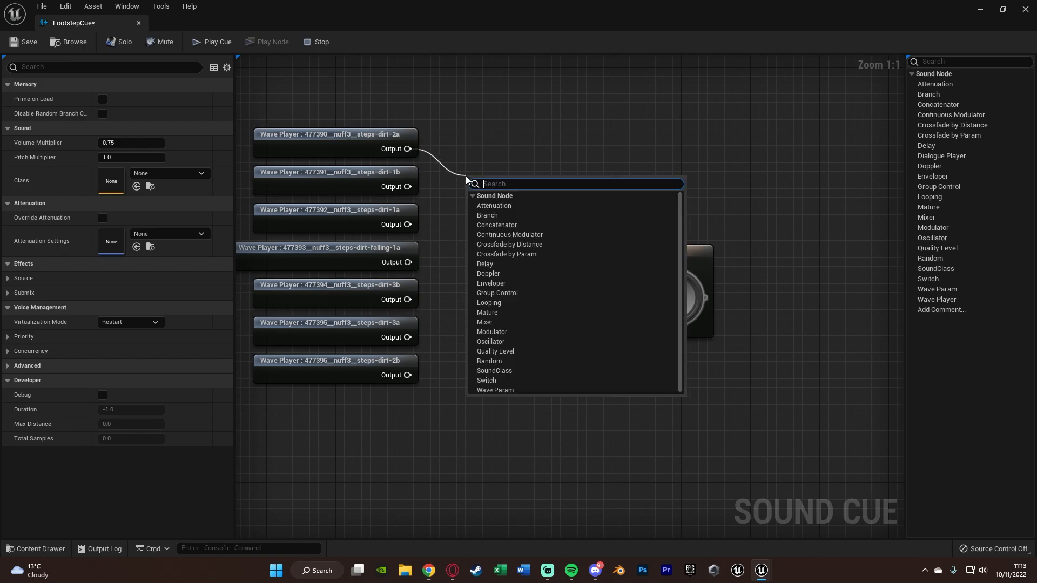
{"action": "left_click", "coordinate": [489, 362]}
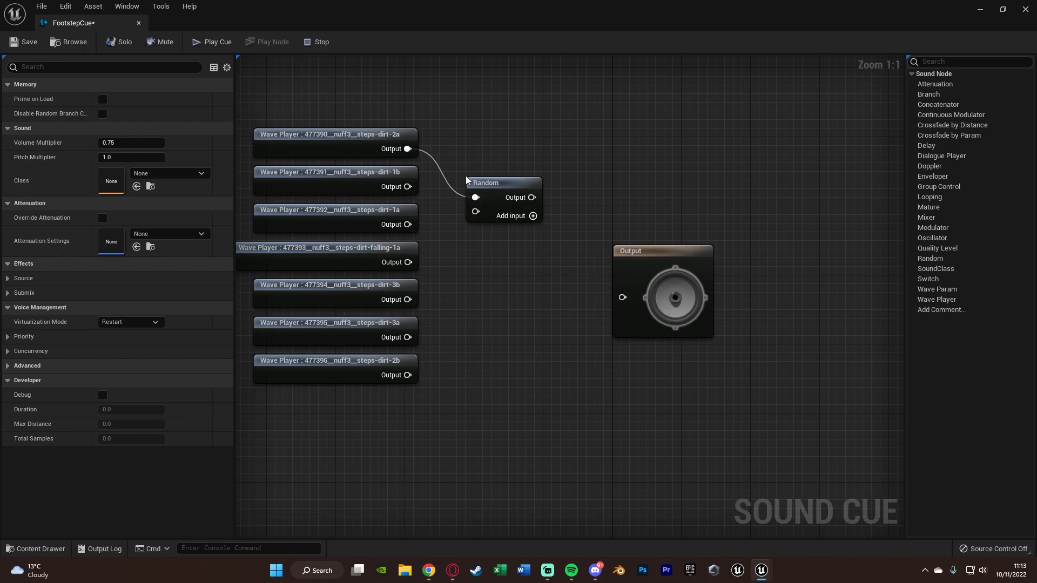
{"action": "left_click", "coordinate": [533, 216]}
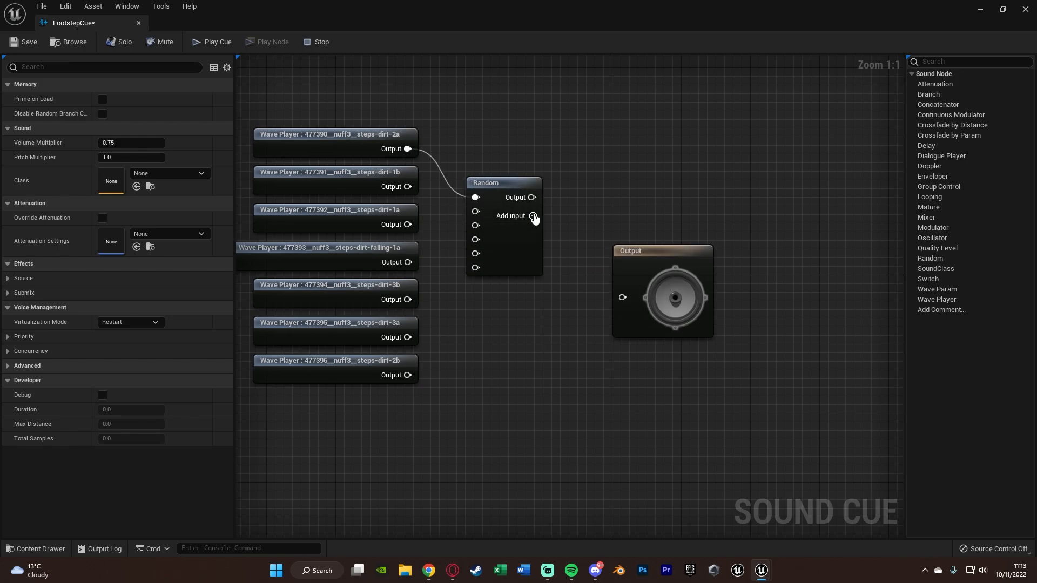
{"action": "mouse_move", "coordinate": [421, 174]}
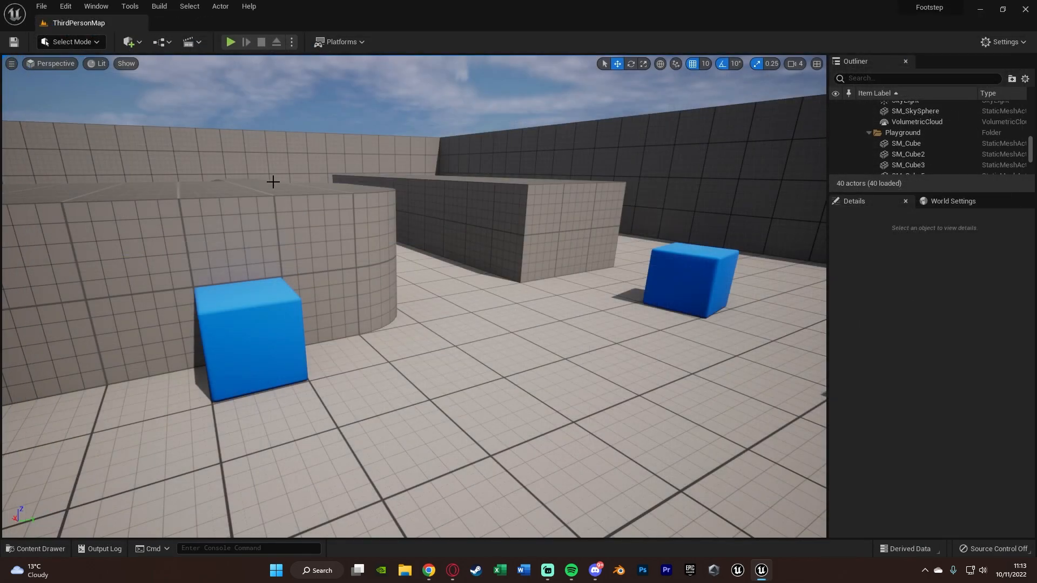
{"action": "mouse_move", "coordinate": [303, 190]}
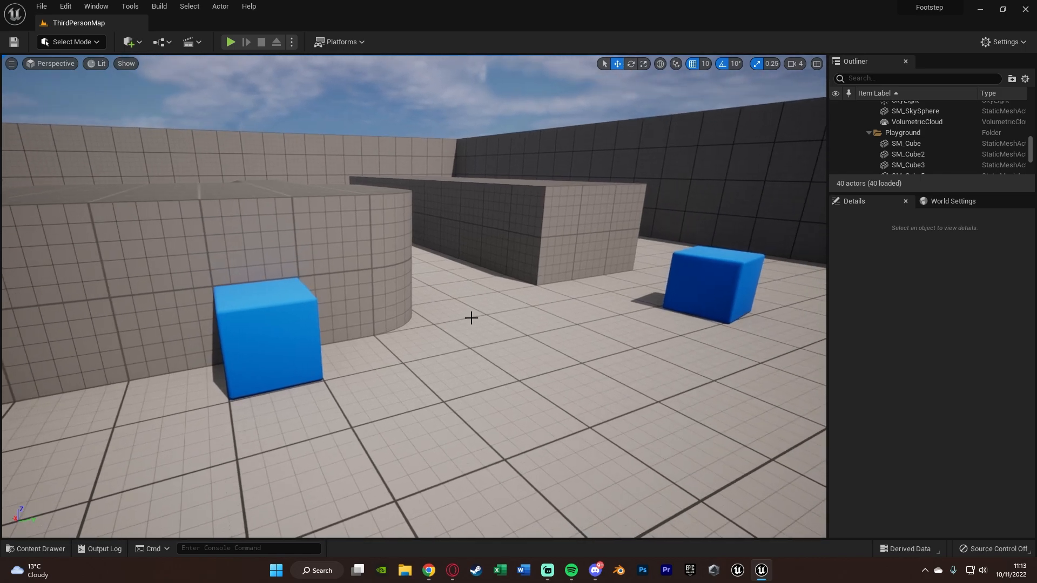
- Browse to Characters > Mannequins > Animations and open MF_Walk_Fwd
{"action": "left_click", "coordinate": [37, 551]}
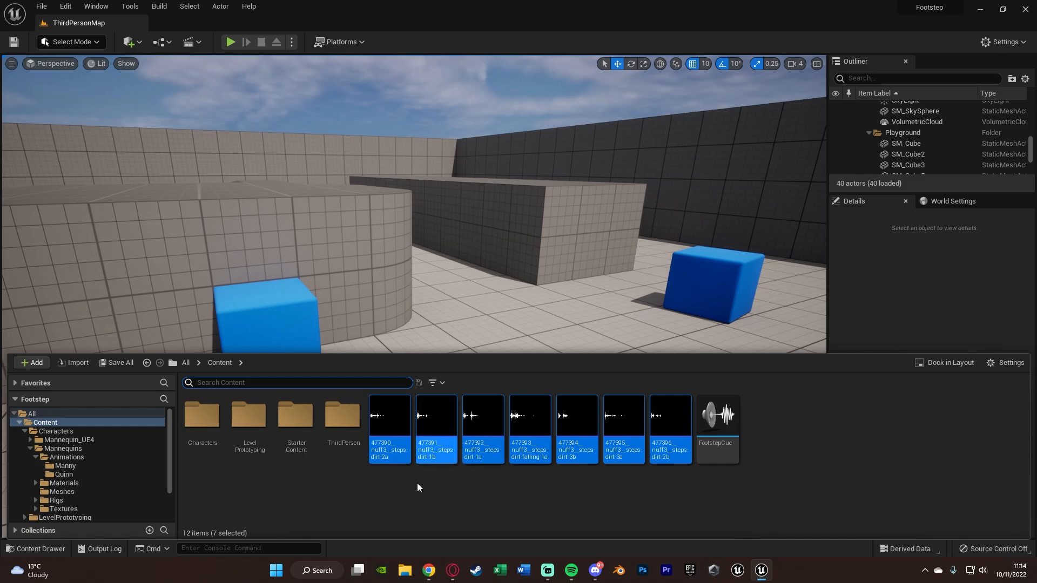
{"action": "left_click", "coordinate": [349, 499]}
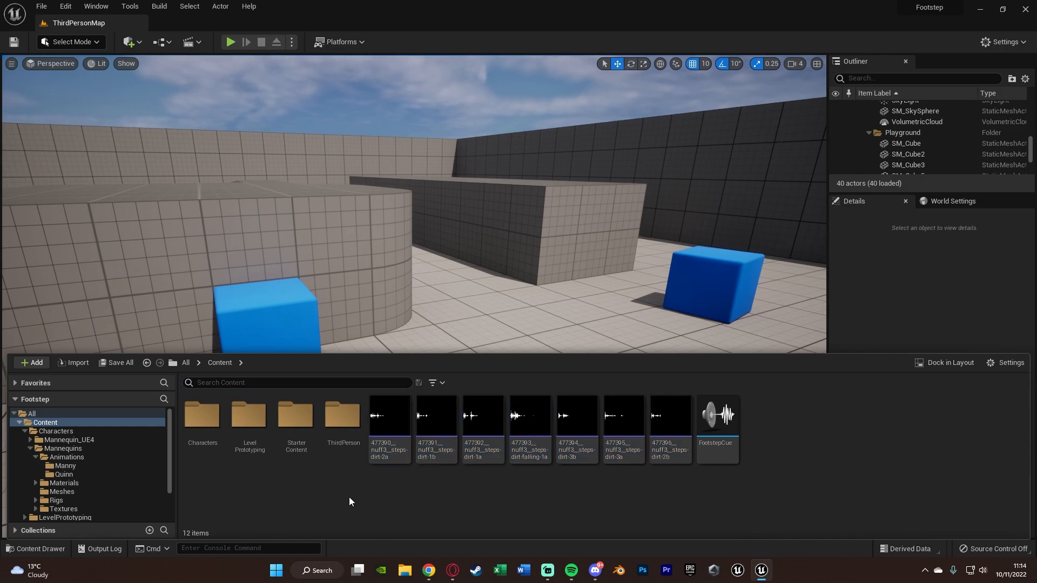
{"action": "left_click", "coordinate": [202, 415]}
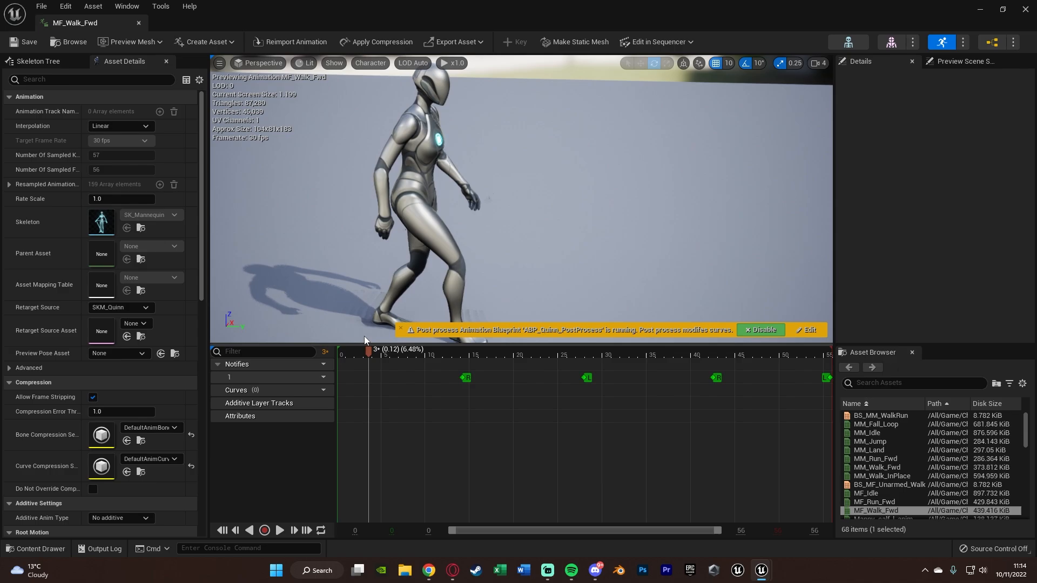
- Pause the walk preview at frame 9 and show the Notifies track options
{"action": "left_click", "coordinate": [368, 349]}
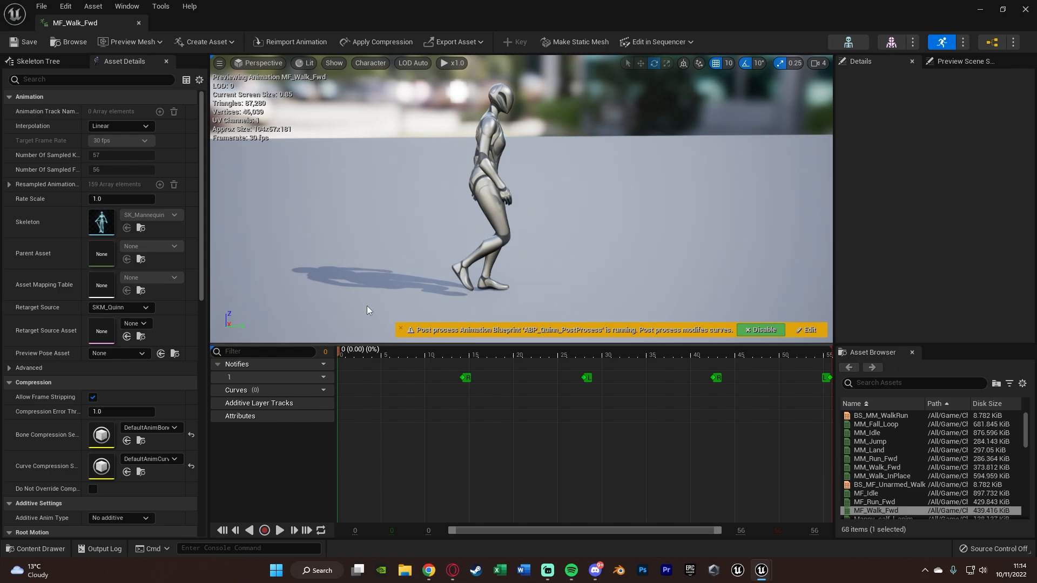
{"action": "left_click", "coordinate": [346, 349]}
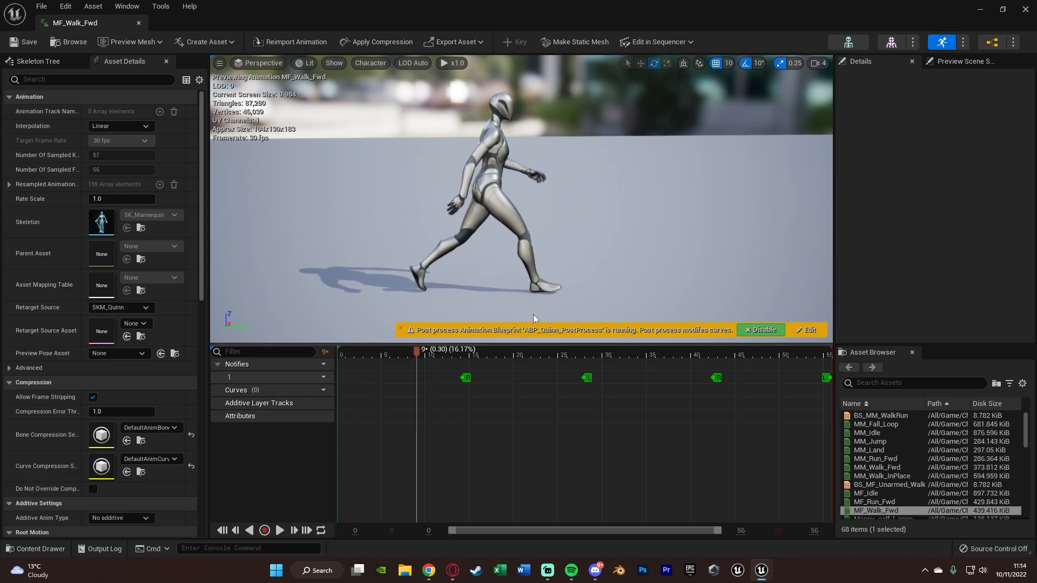
{"action": "mouse_move", "coordinate": [550, 277]}
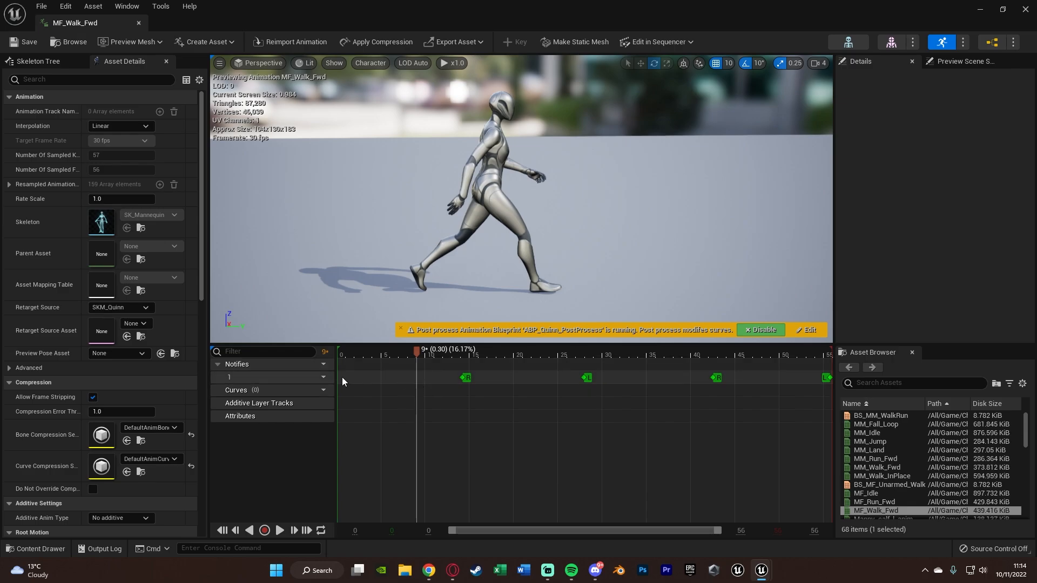
{"action": "left_click", "coordinate": [319, 365]}
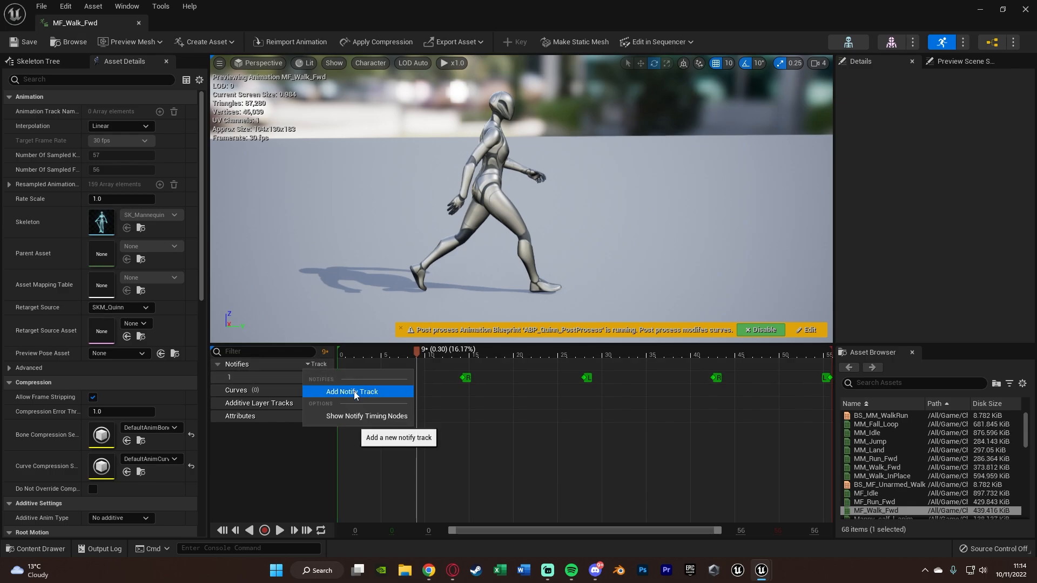
- Add notify track 2 with a Play Sound notify at frame 9 playing FootstepCue
{"action": "left_click", "coordinate": [351, 392]}
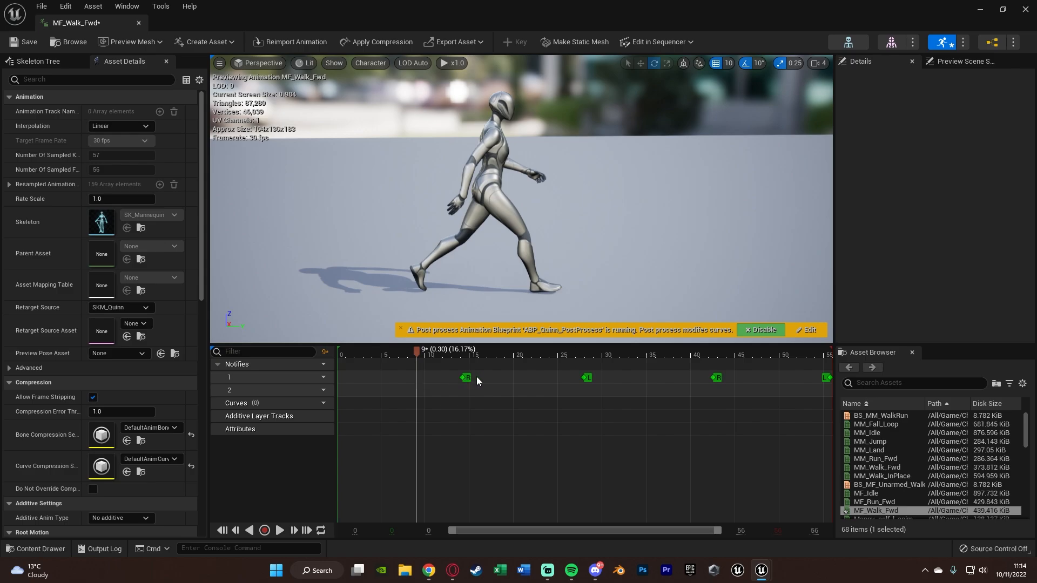
{"action": "mouse_move", "coordinate": [418, 394]}
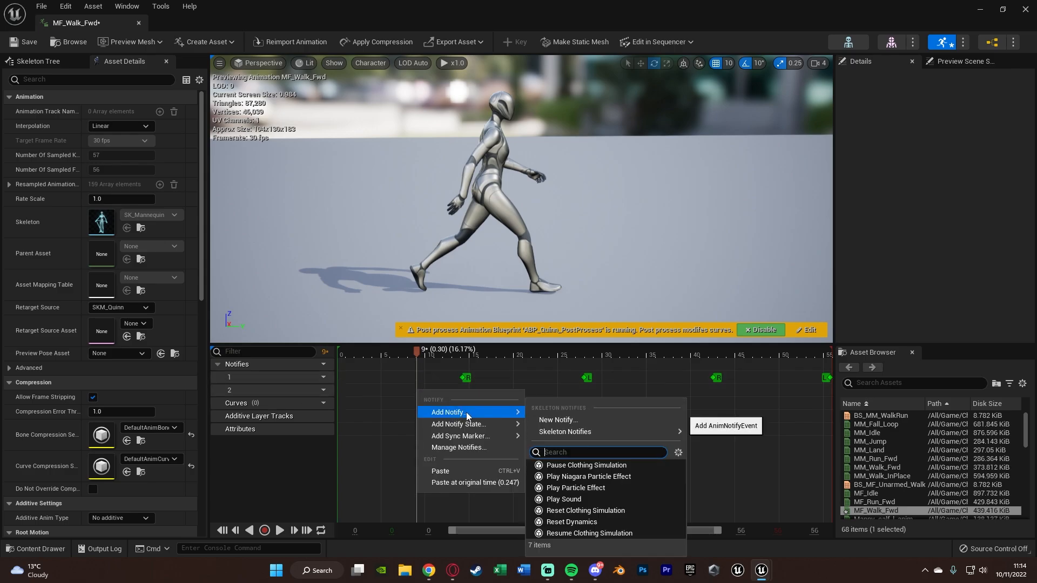
{"action": "mouse_move", "coordinate": [563, 499]}
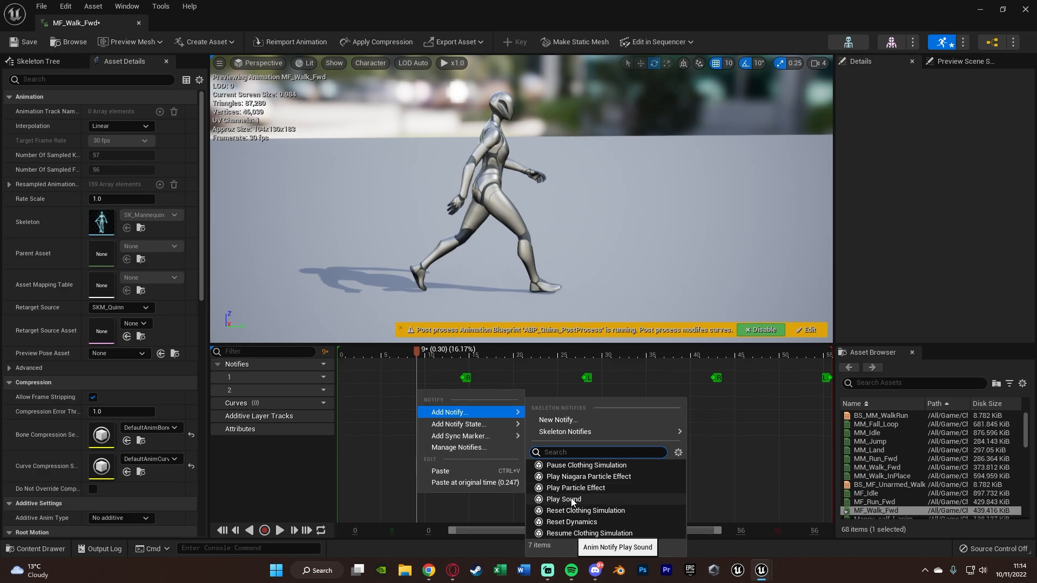
{"action": "type", "text": "play"}
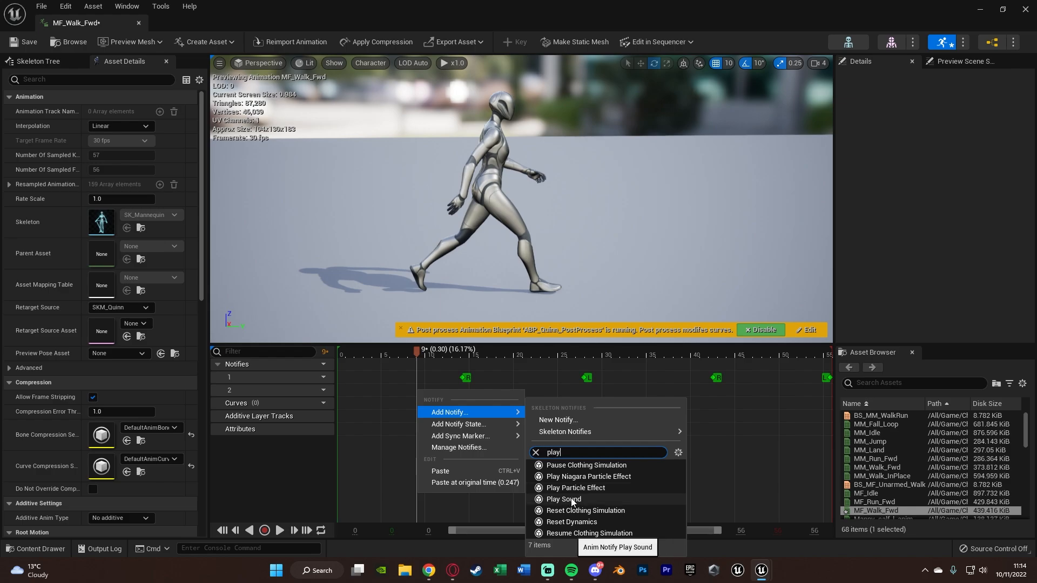
{"action": "left_click", "coordinate": [562, 499]}
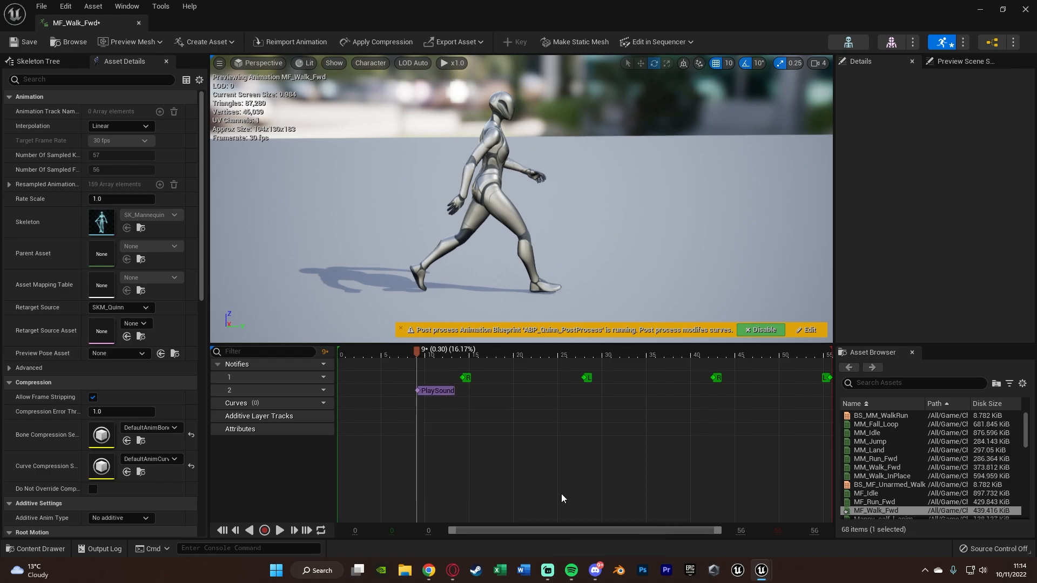
{"action": "left_click", "coordinate": [436, 390]}
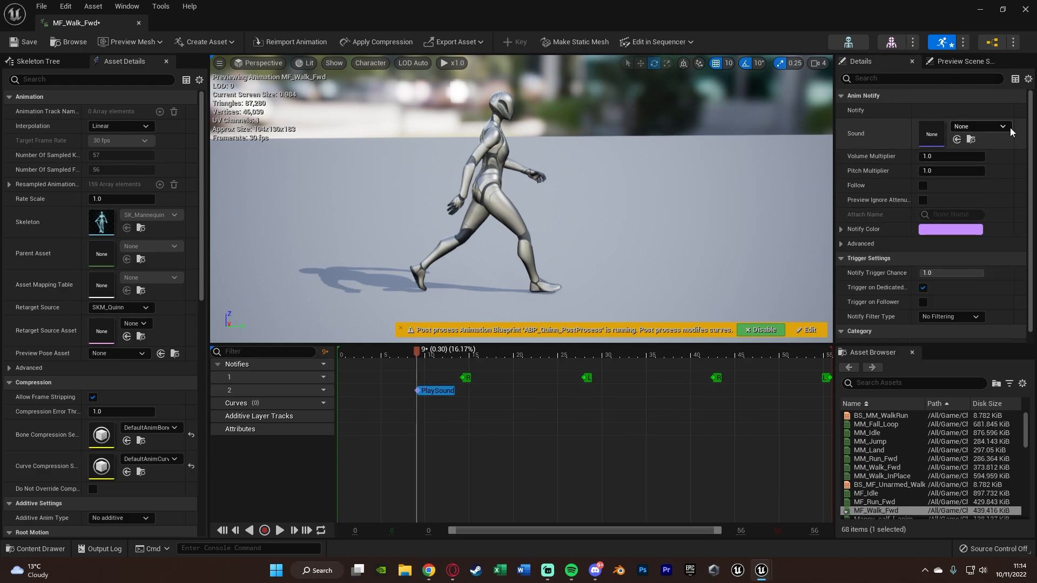
{"action": "left_click", "coordinate": [1002, 126]}
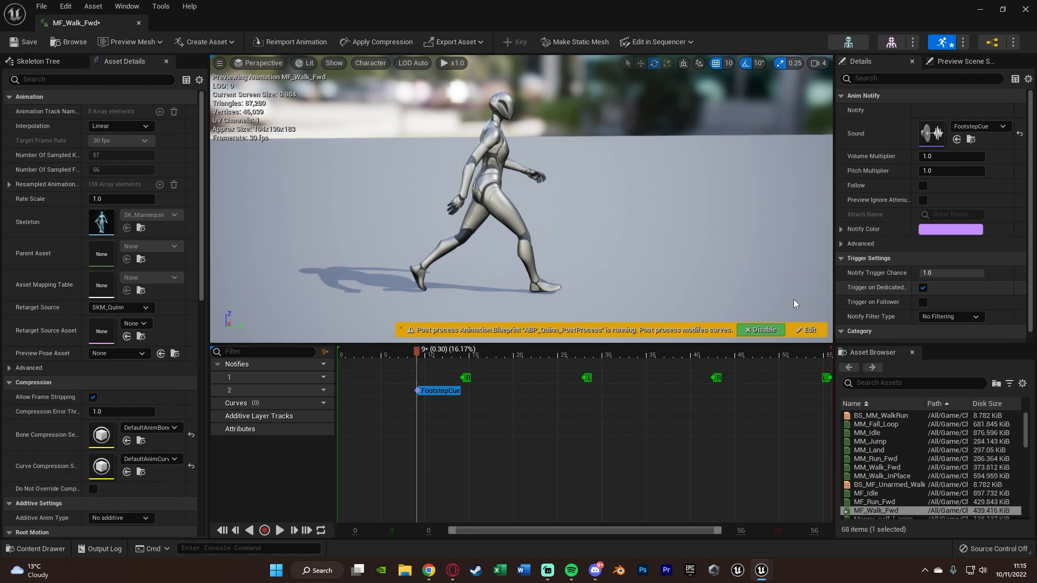
{"action": "mouse_move", "coordinate": [439, 390]}
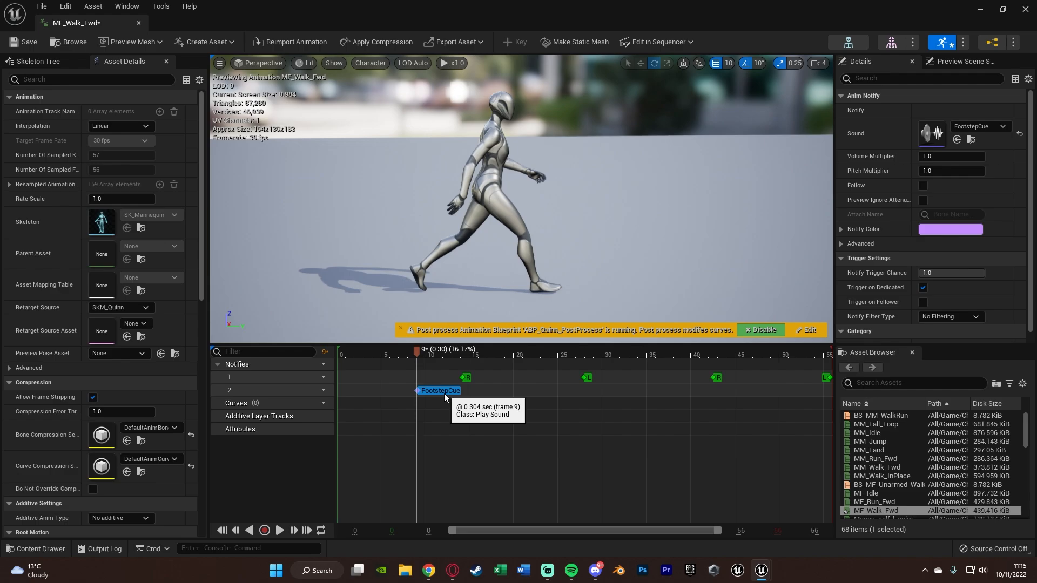
{"action": "mouse_move", "coordinate": [918, 110]}
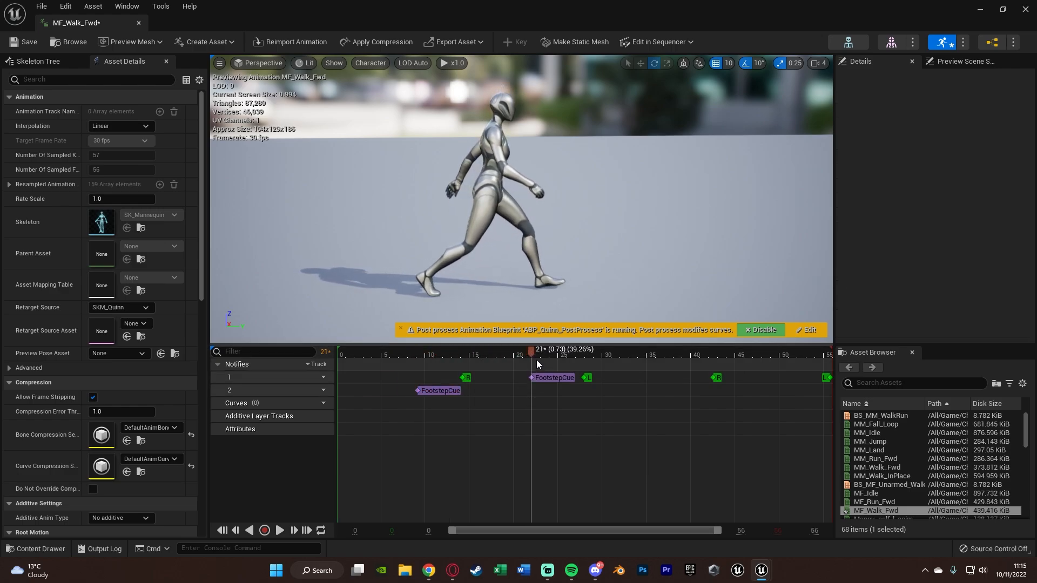
- Paste FootstepCue notifies at frames 21, 36 and 48, preview, then return to ThirdPersonMap
{"action": "left_click", "coordinate": [556, 390]}
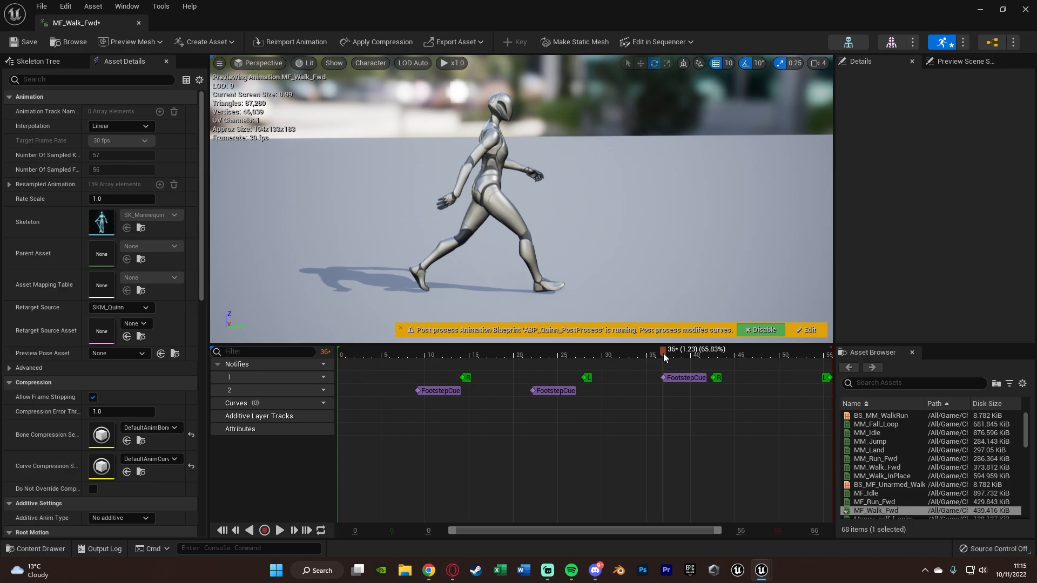
{"action": "left_click", "coordinate": [686, 391]}
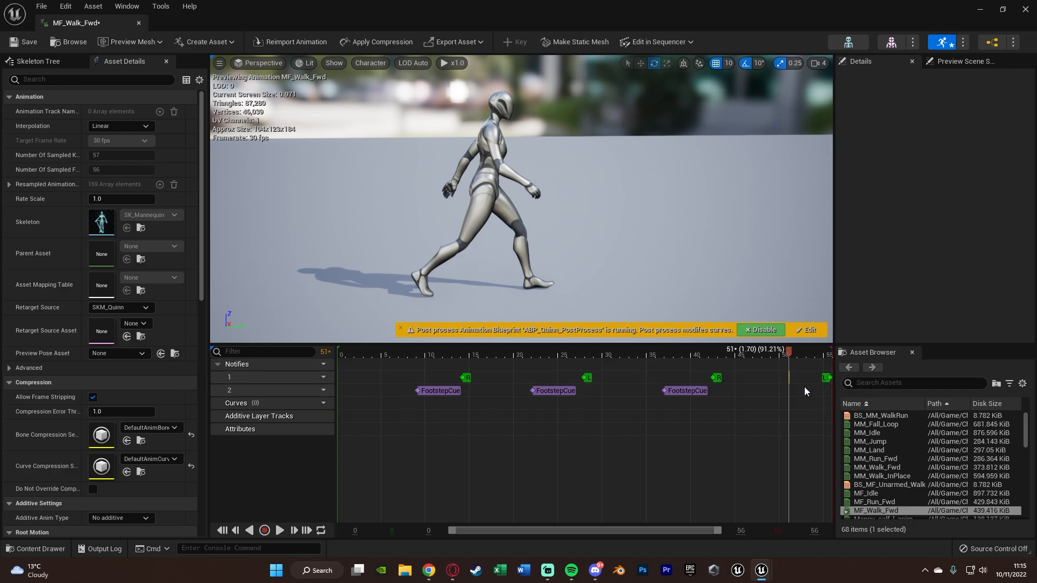
{"action": "left_click", "coordinate": [769, 390]}
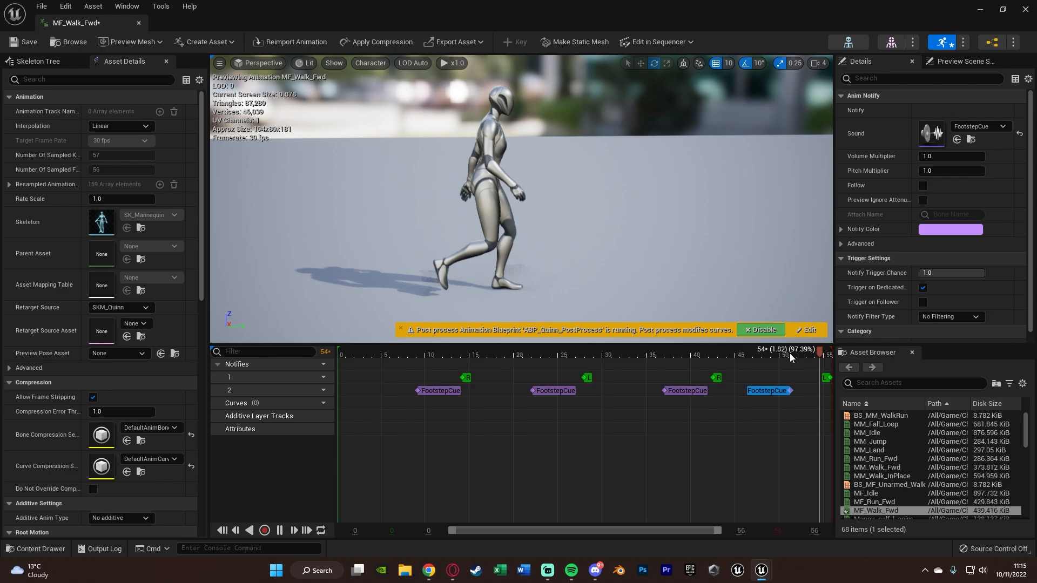
{"action": "left_click", "coordinate": [355, 349]}
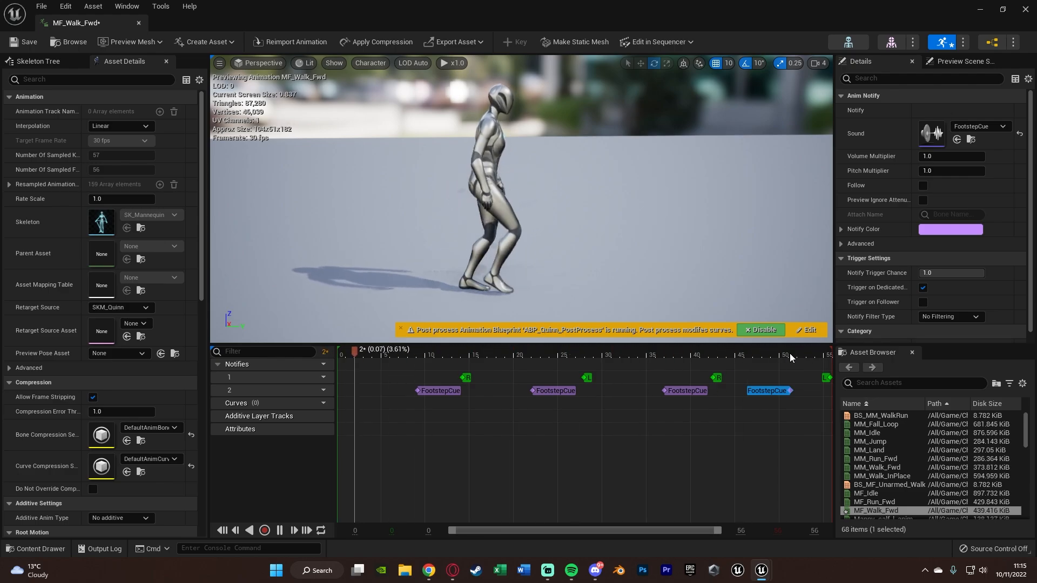
{"action": "left_click", "coordinate": [279, 530]}
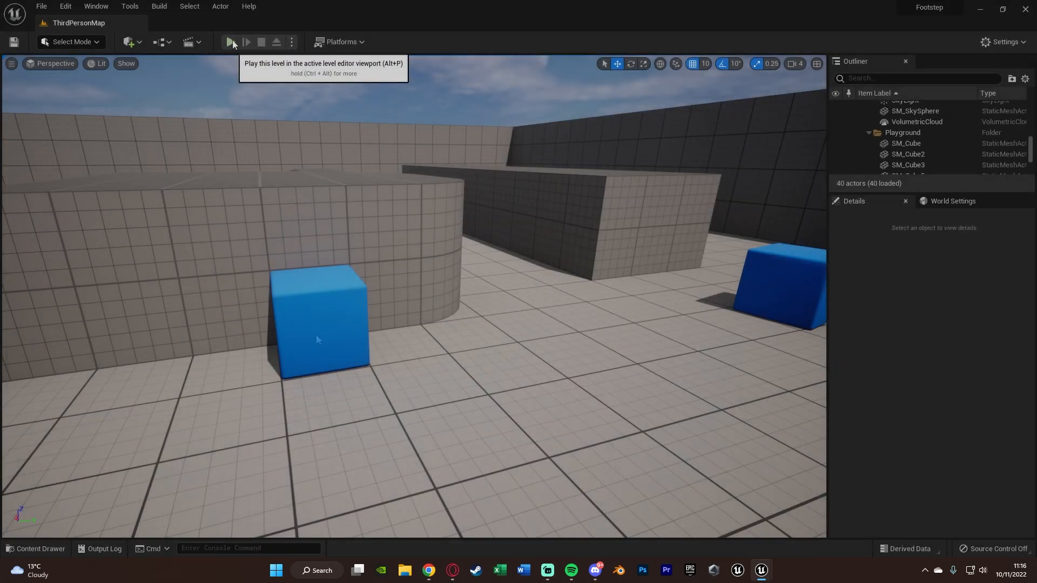
- Play ThirdPersonMap in the editor to hear the mannequin's footsteps
{"action": "left_click", "coordinate": [230, 42]}
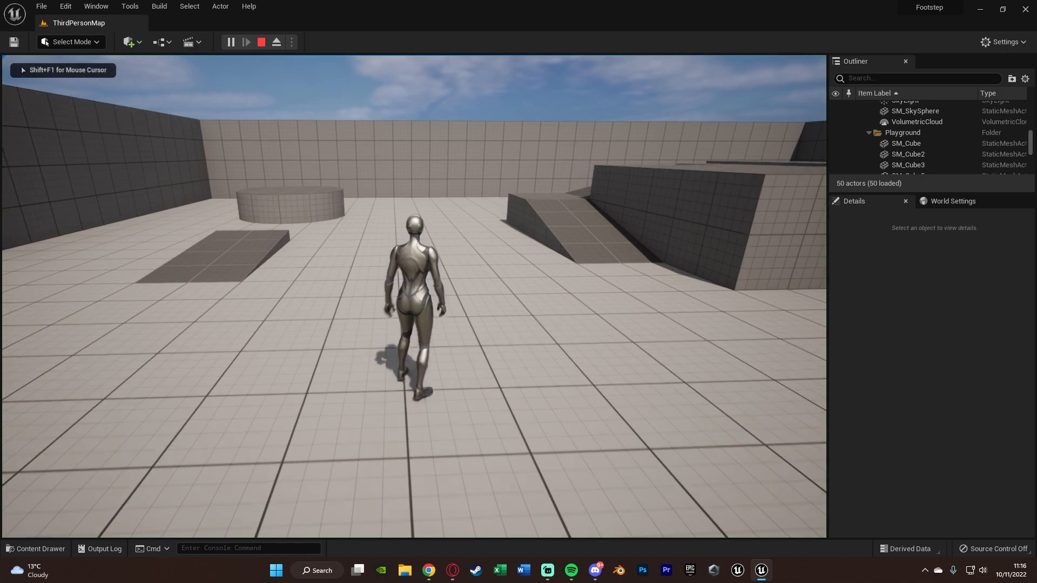